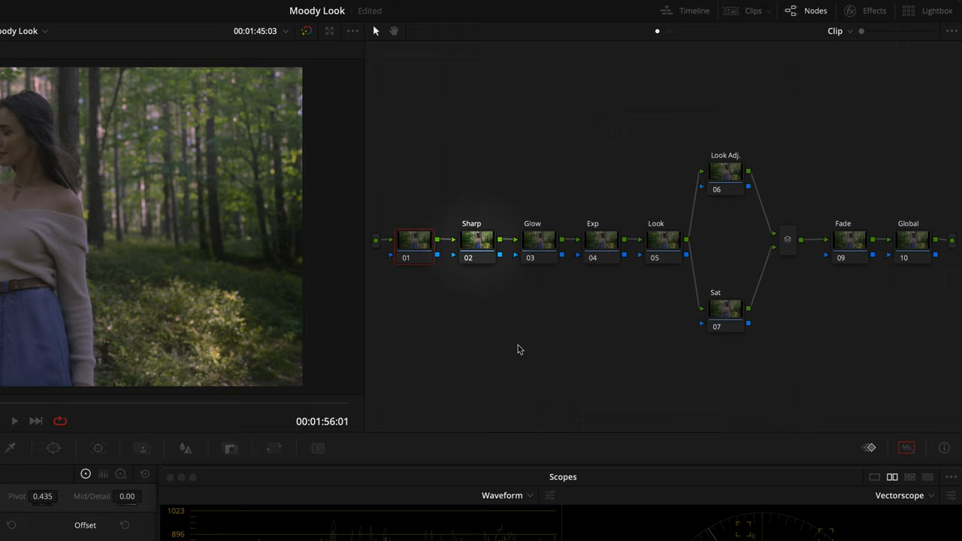
# - Pull saturation down for blues, purples and nearly all hues in Hue vs Sat, keeping warm skin tones
pyautogui.click(538, 239)
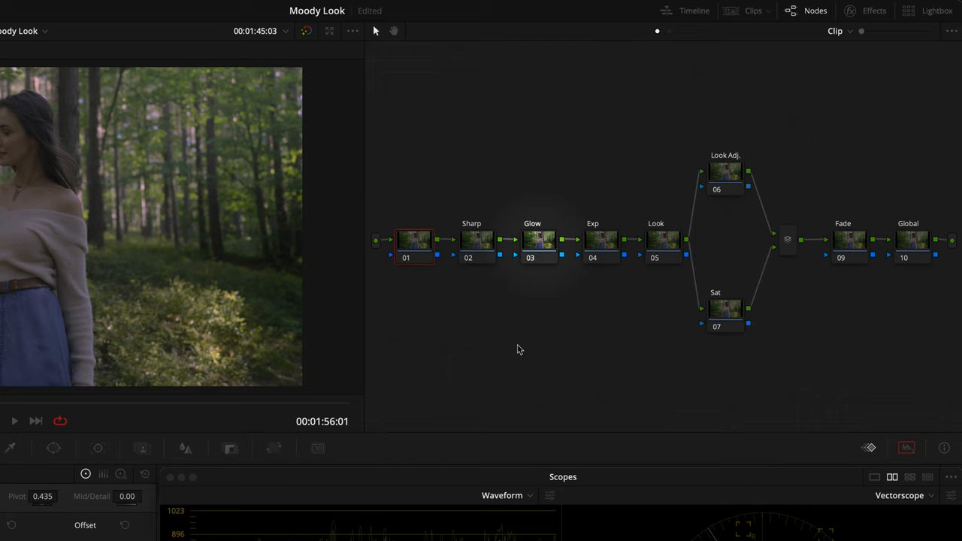
pyautogui.click(664, 239)
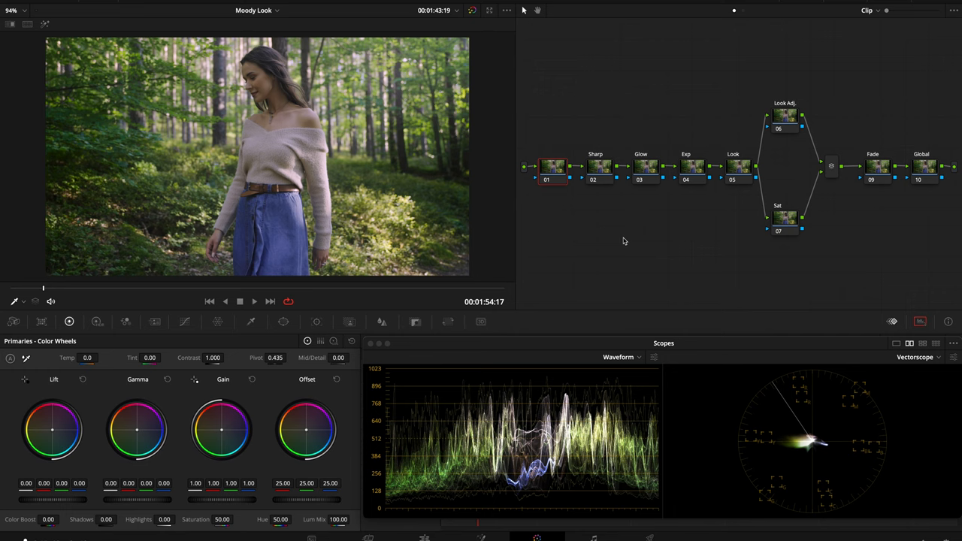
pyautogui.moveTo(165, 499); pyautogui.dragTo(135, 499)
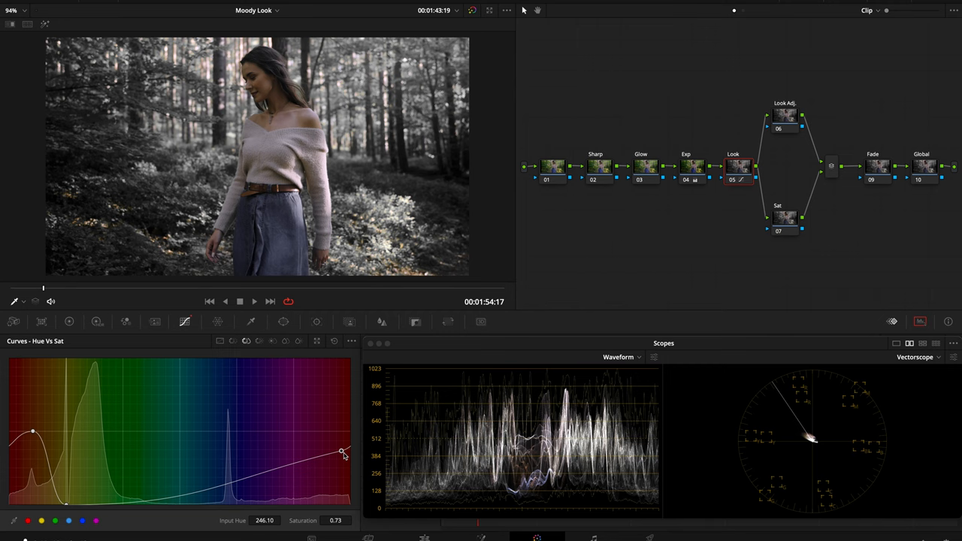
pyautogui.moveTo(343, 451); pyautogui.dragTo(293, 503)
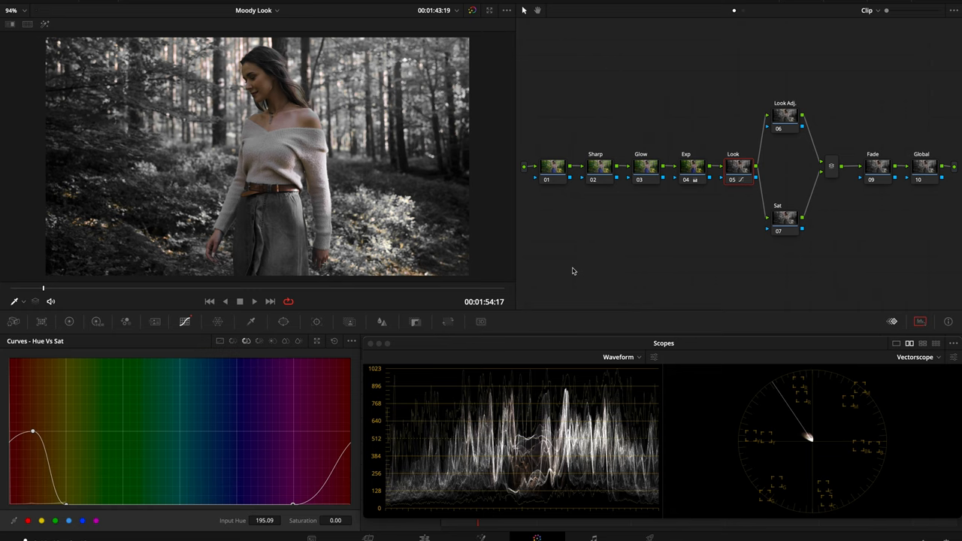
pyautogui.moveTo(293, 505); pyautogui.dragTo(293, 505)
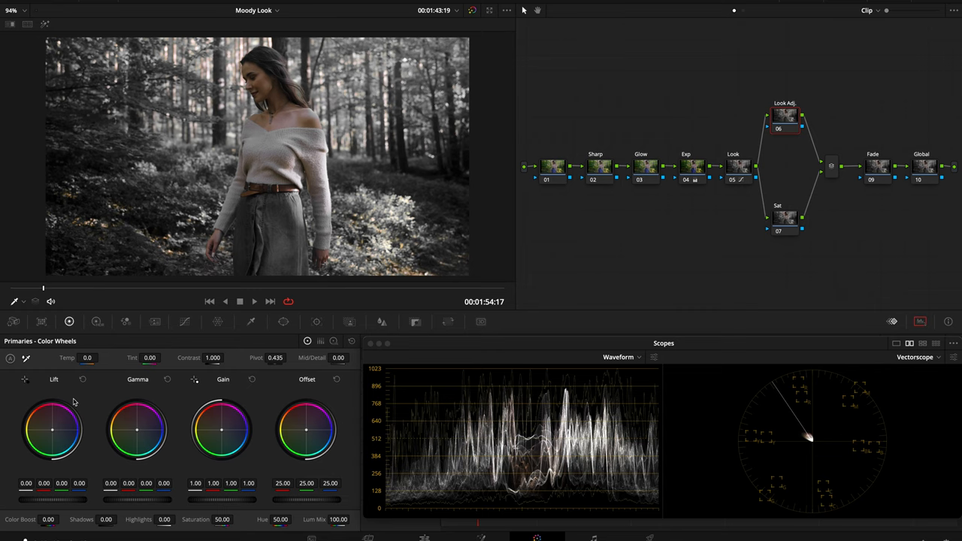
pyautogui.moveTo(798, 427)
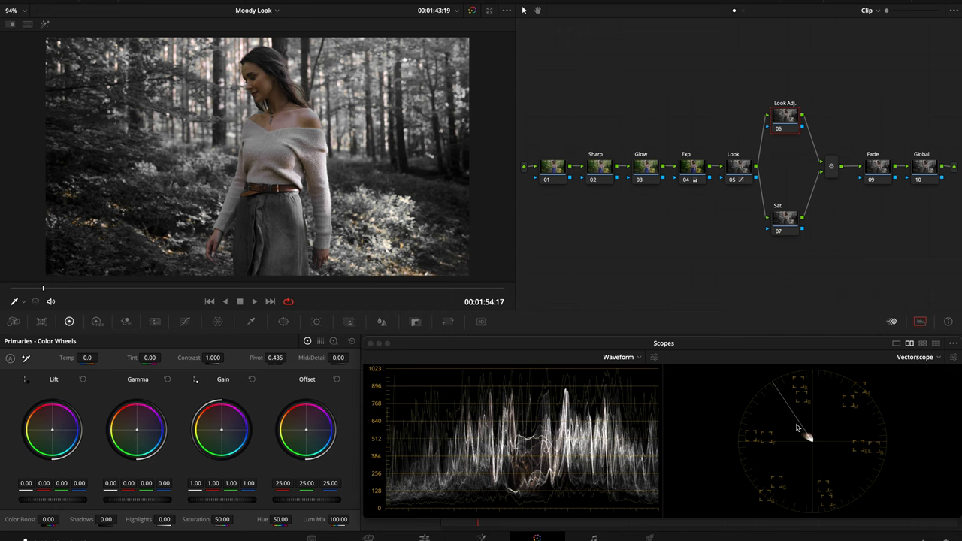
# - Nudge the Lift wheel slightly toward a cool tint in the shadows
pyautogui.moveTo(54, 433); pyautogui.dragTo(54, 434)
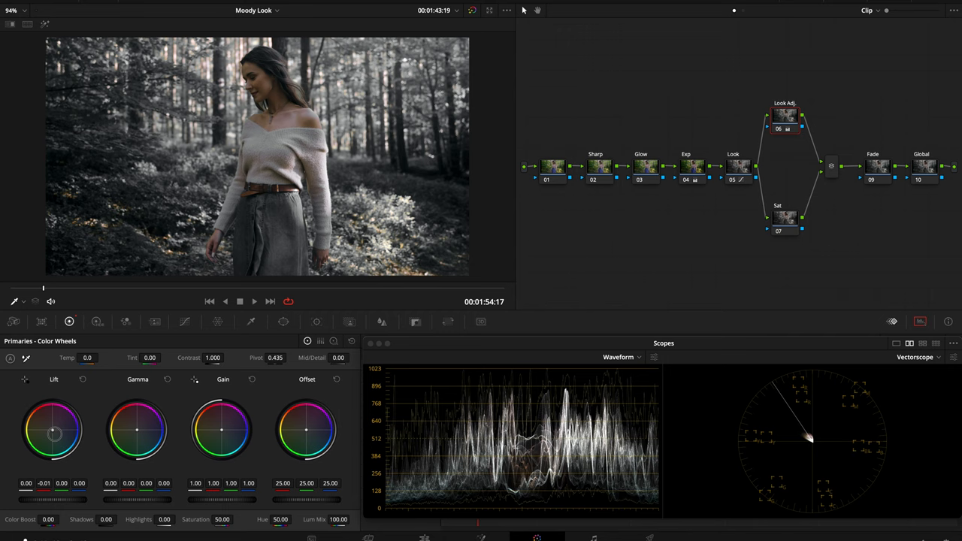
pyautogui.click(334, 357)
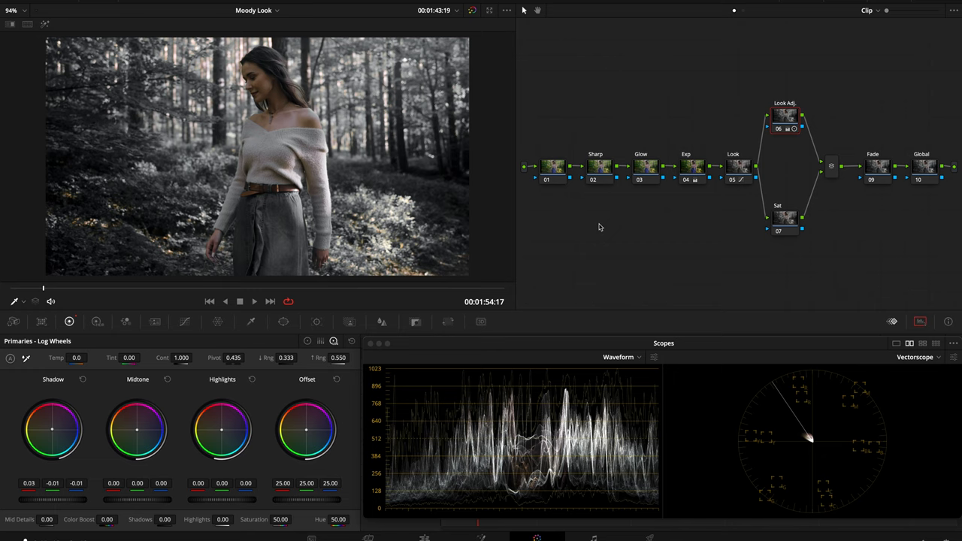
pyautogui.moveTo(787, 233)
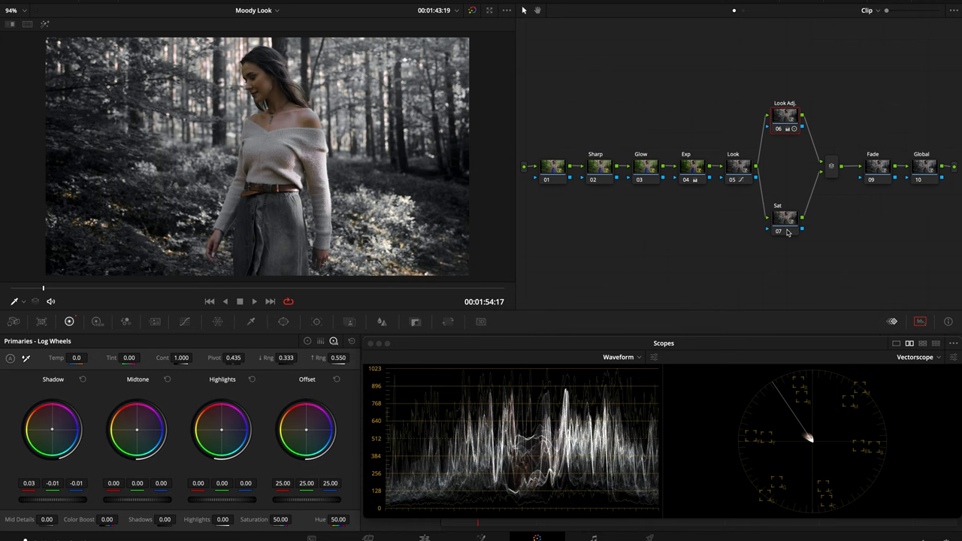
# - Raise Color Boost on node 07 Sat to about 19
pyautogui.click(784, 217)
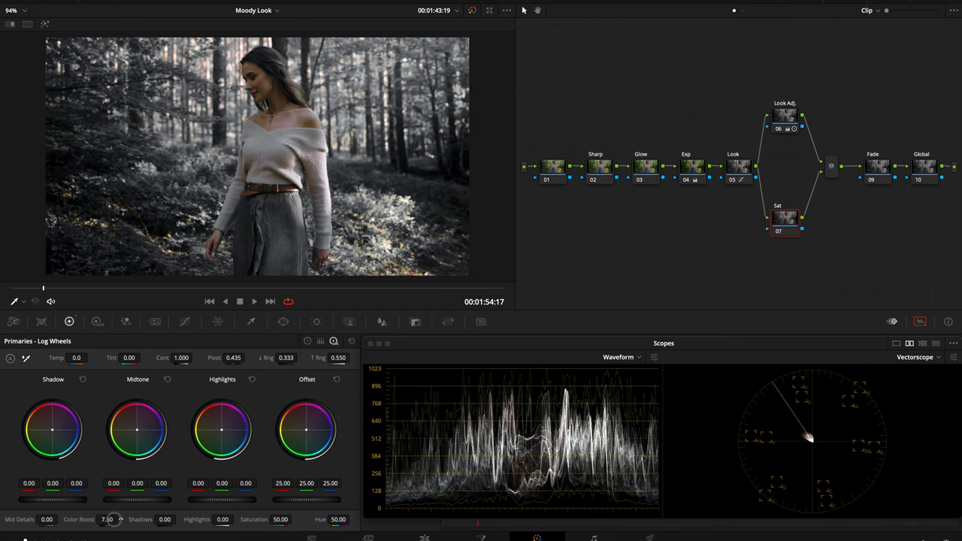
pyautogui.moveTo(109, 519); pyautogui.dragTo(121, 520)
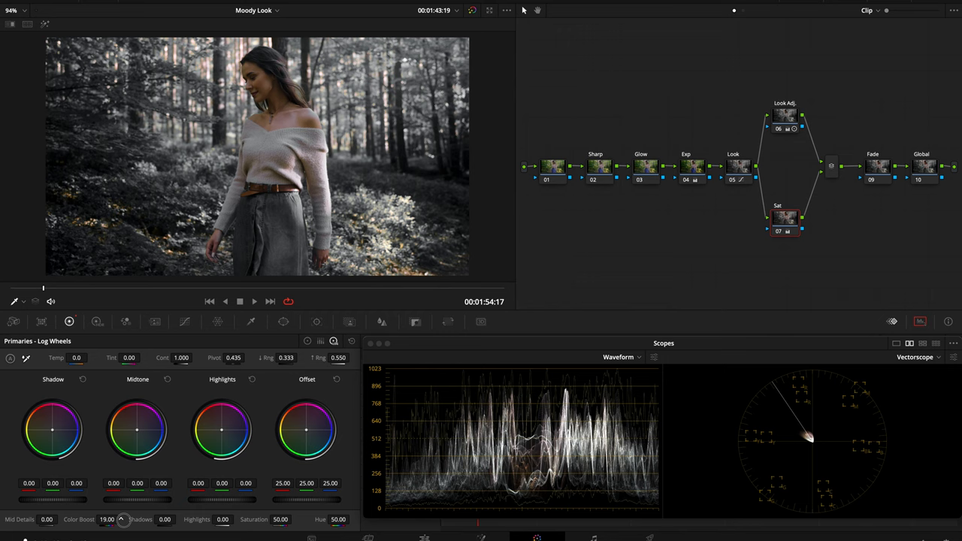
pyautogui.click(935, 9)
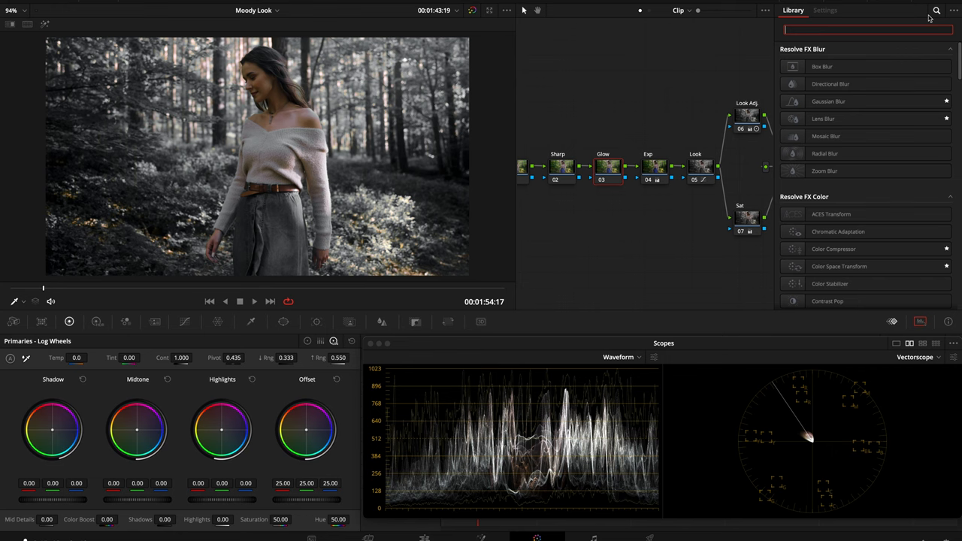
# - Apply Glow to node 03 with Spread 0.147 and Global Blend about 0.468, comparing before and after
pyautogui.click(823, 9)
pyautogui.write('glow')
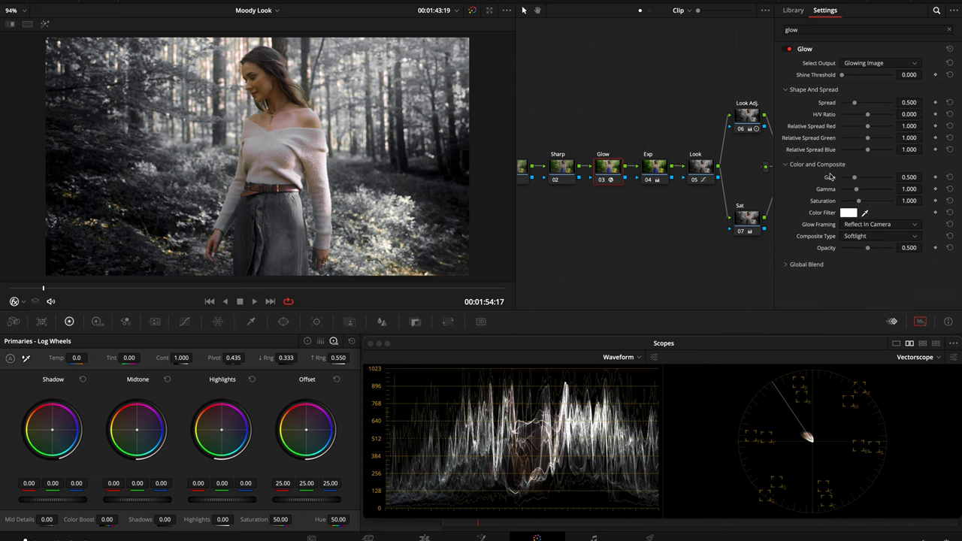
pyautogui.click(806, 265)
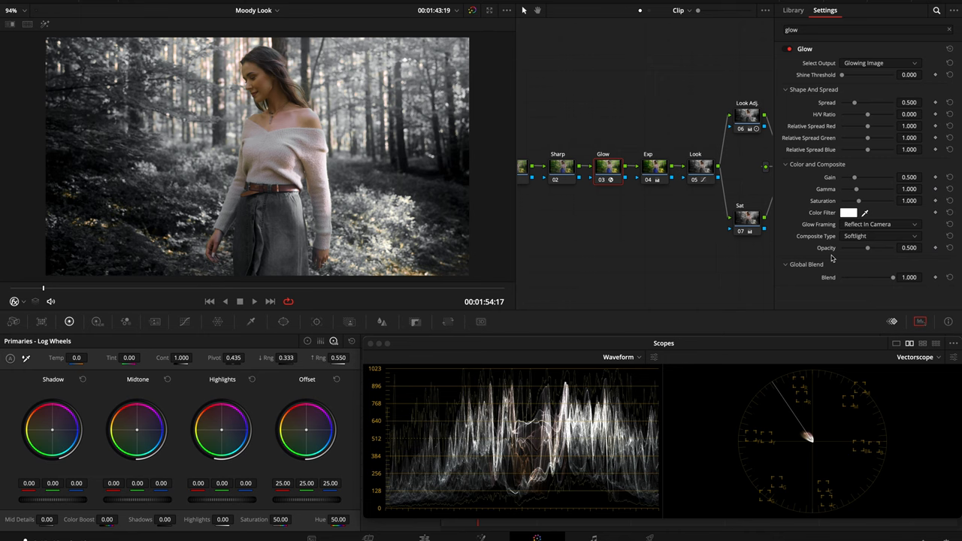
pyautogui.moveTo(853, 102); pyautogui.dragTo(838, 102)
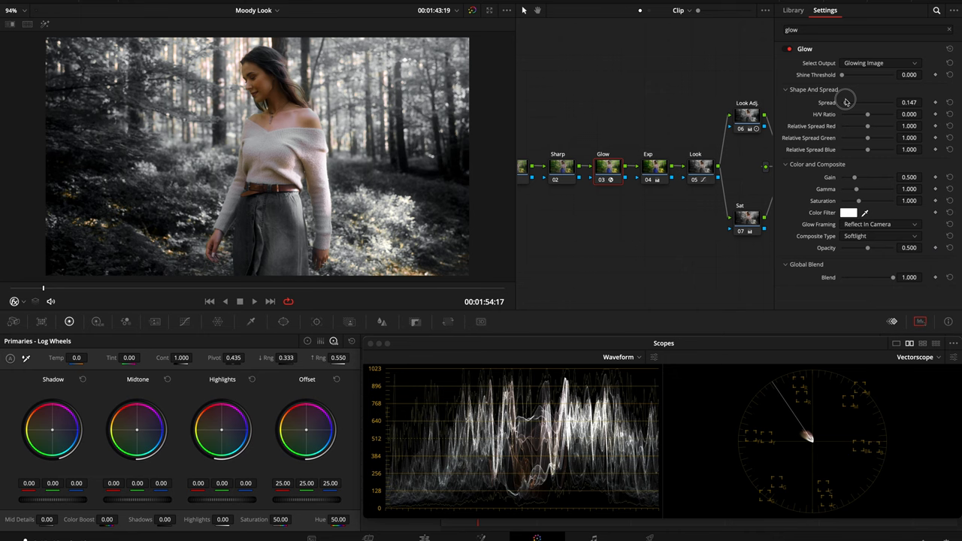
pyautogui.moveTo(893, 277); pyautogui.dragTo(891, 276)
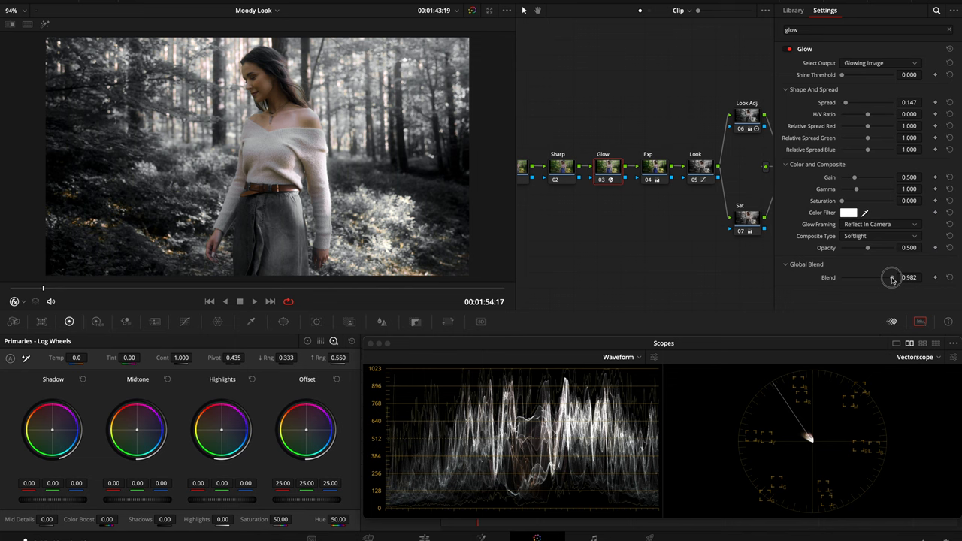
pyautogui.moveTo(893, 278); pyautogui.dragTo(870, 278)
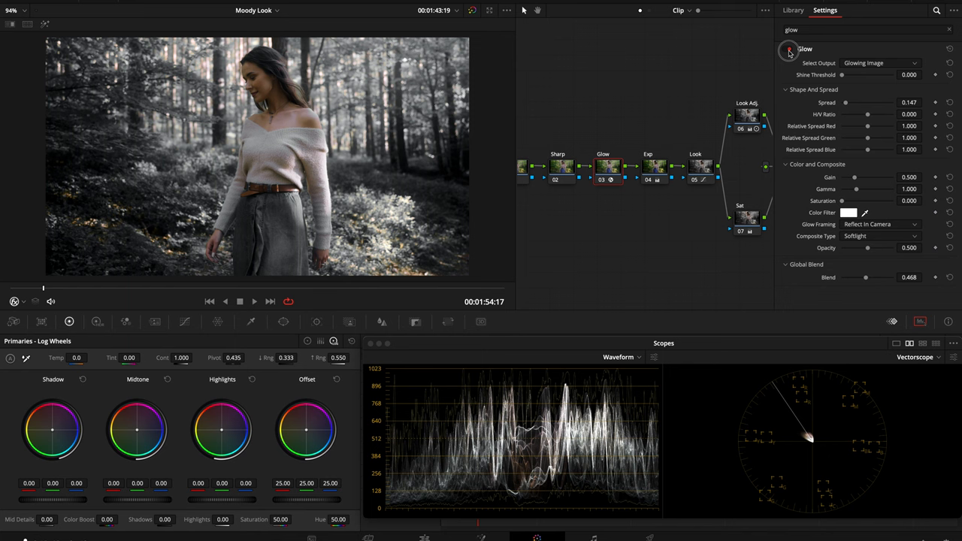
pyautogui.click(789, 49)
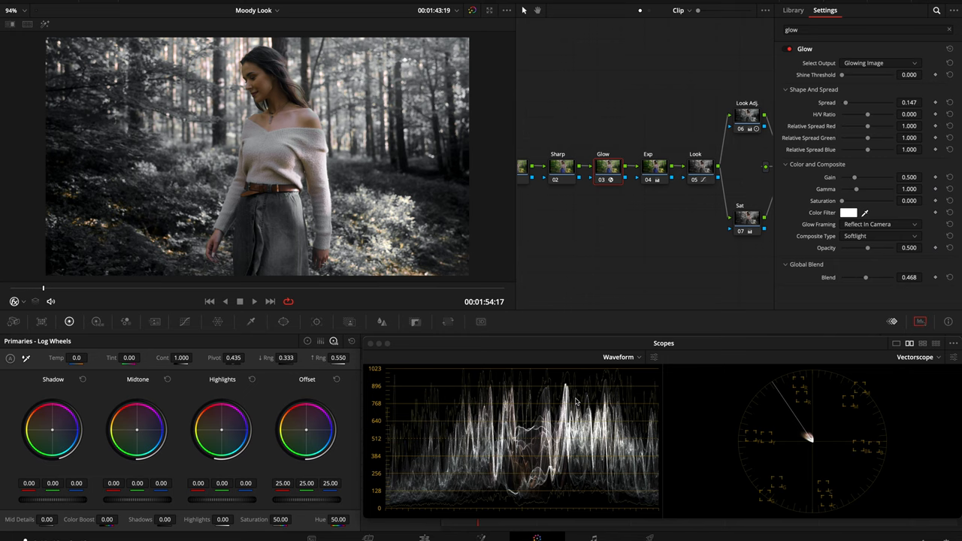
pyautogui.click(793, 9)
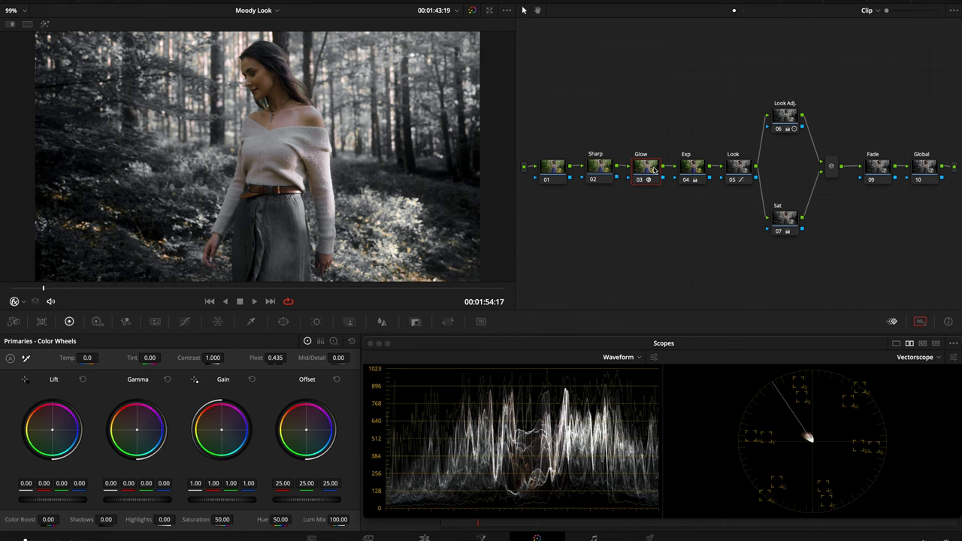
# - Scrub to a later frame where the woman looks downward
pyautogui.click(598, 165)
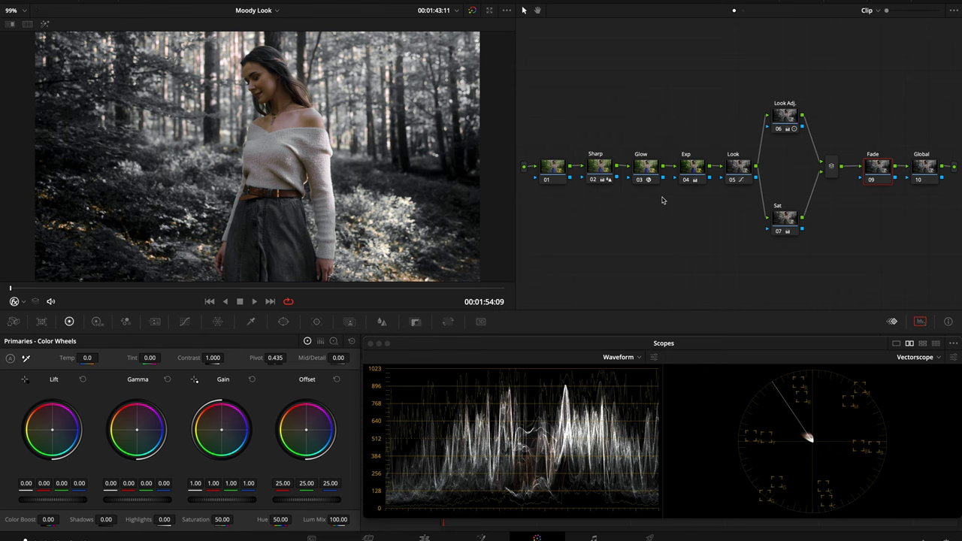
# - Lift the bottom-left point of node 09's custom curve to raise the blacks for a faded look
pyautogui.click(183, 321)
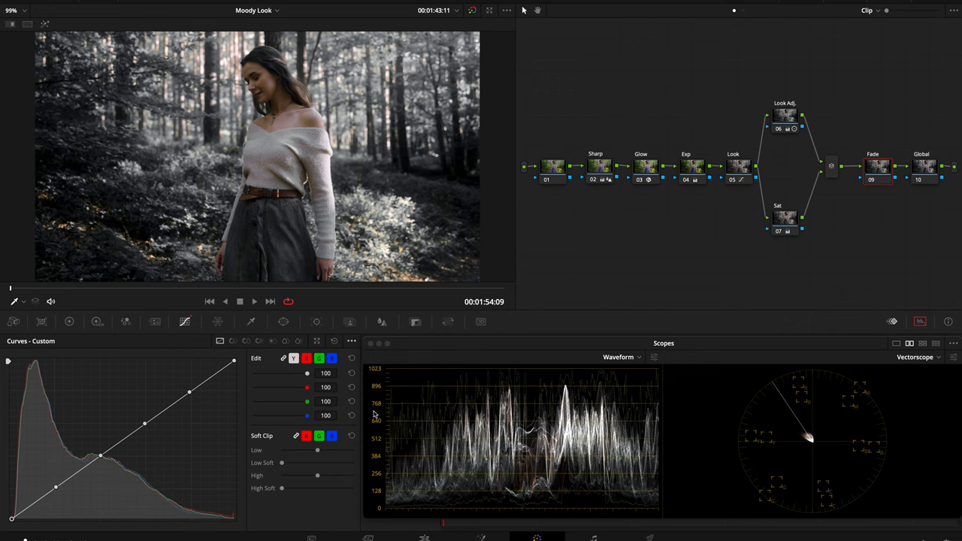
pyautogui.moveTo(57, 488); pyautogui.dragTo(58, 484)
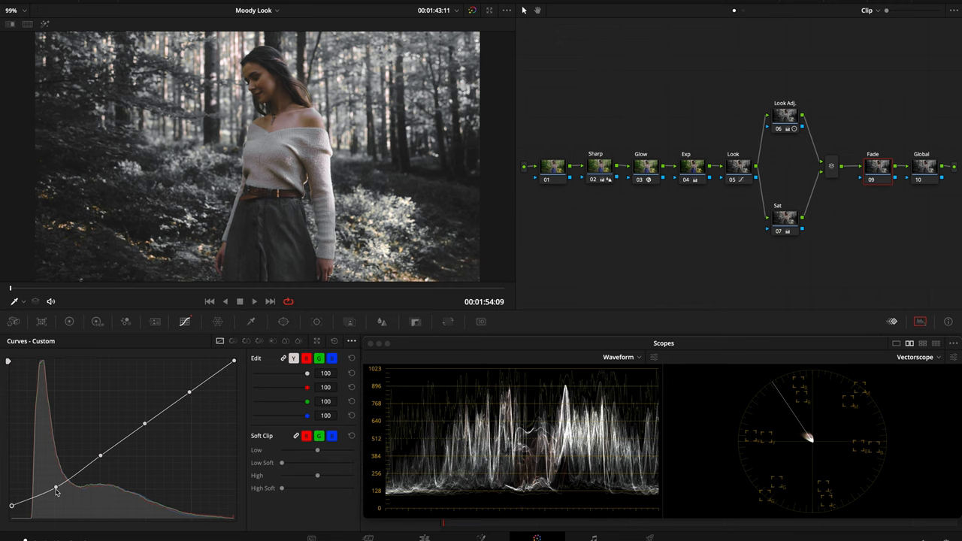
pyautogui.moveTo(57, 488); pyautogui.dragTo(36, 502)
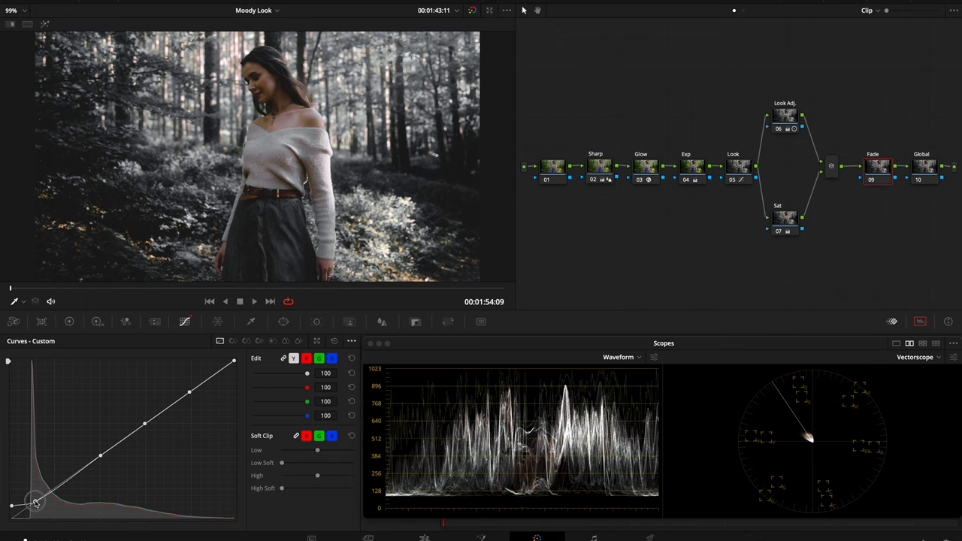
pyautogui.moveTo(36, 502); pyautogui.dragTo(36, 499)
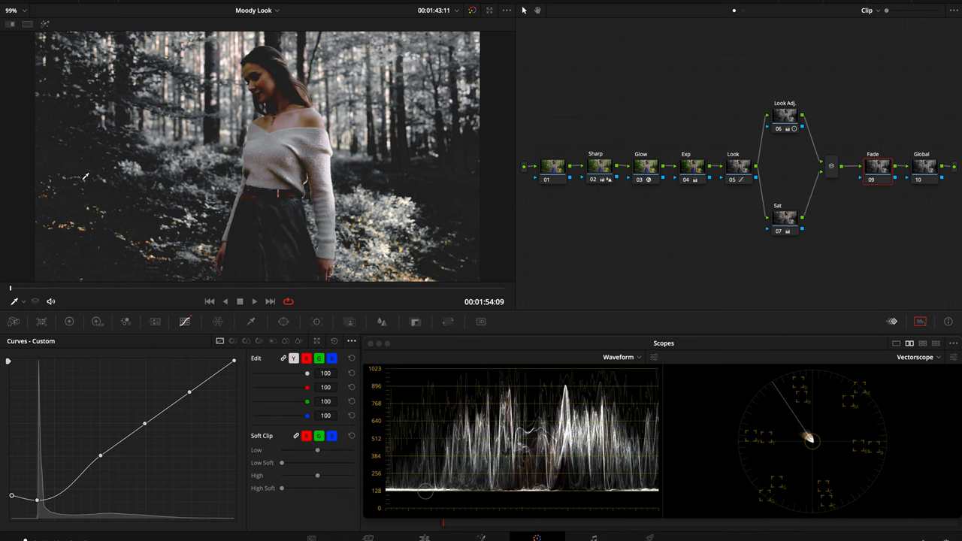
pyautogui.click(923, 166)
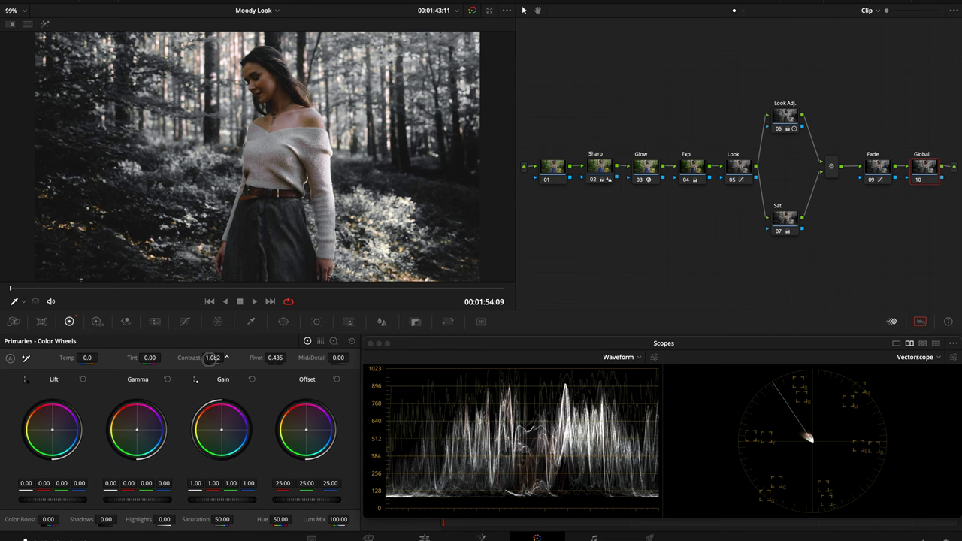
# - Raise Contrast on the Global node to about 1.054
pyautogui.moveTo(213, 358); pyautogui.dragTo(218, 358)
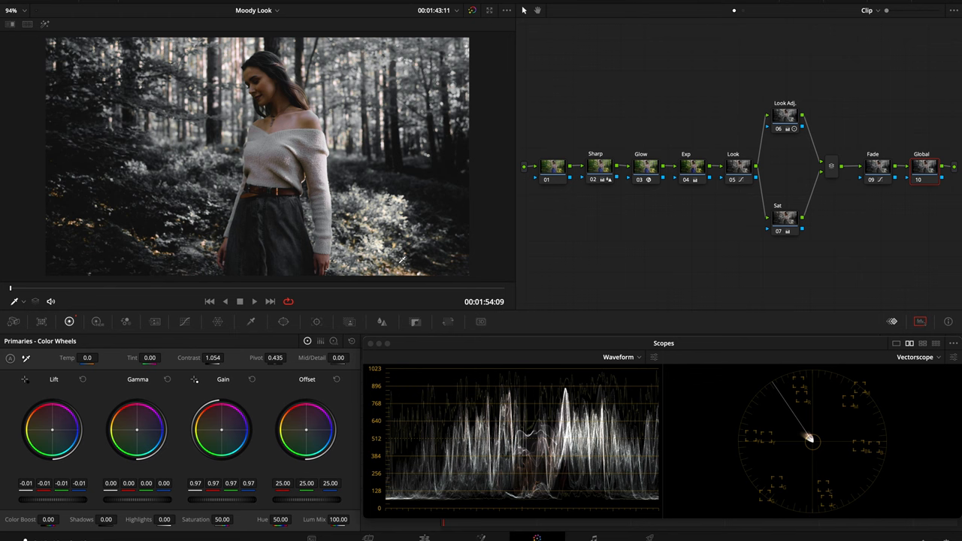